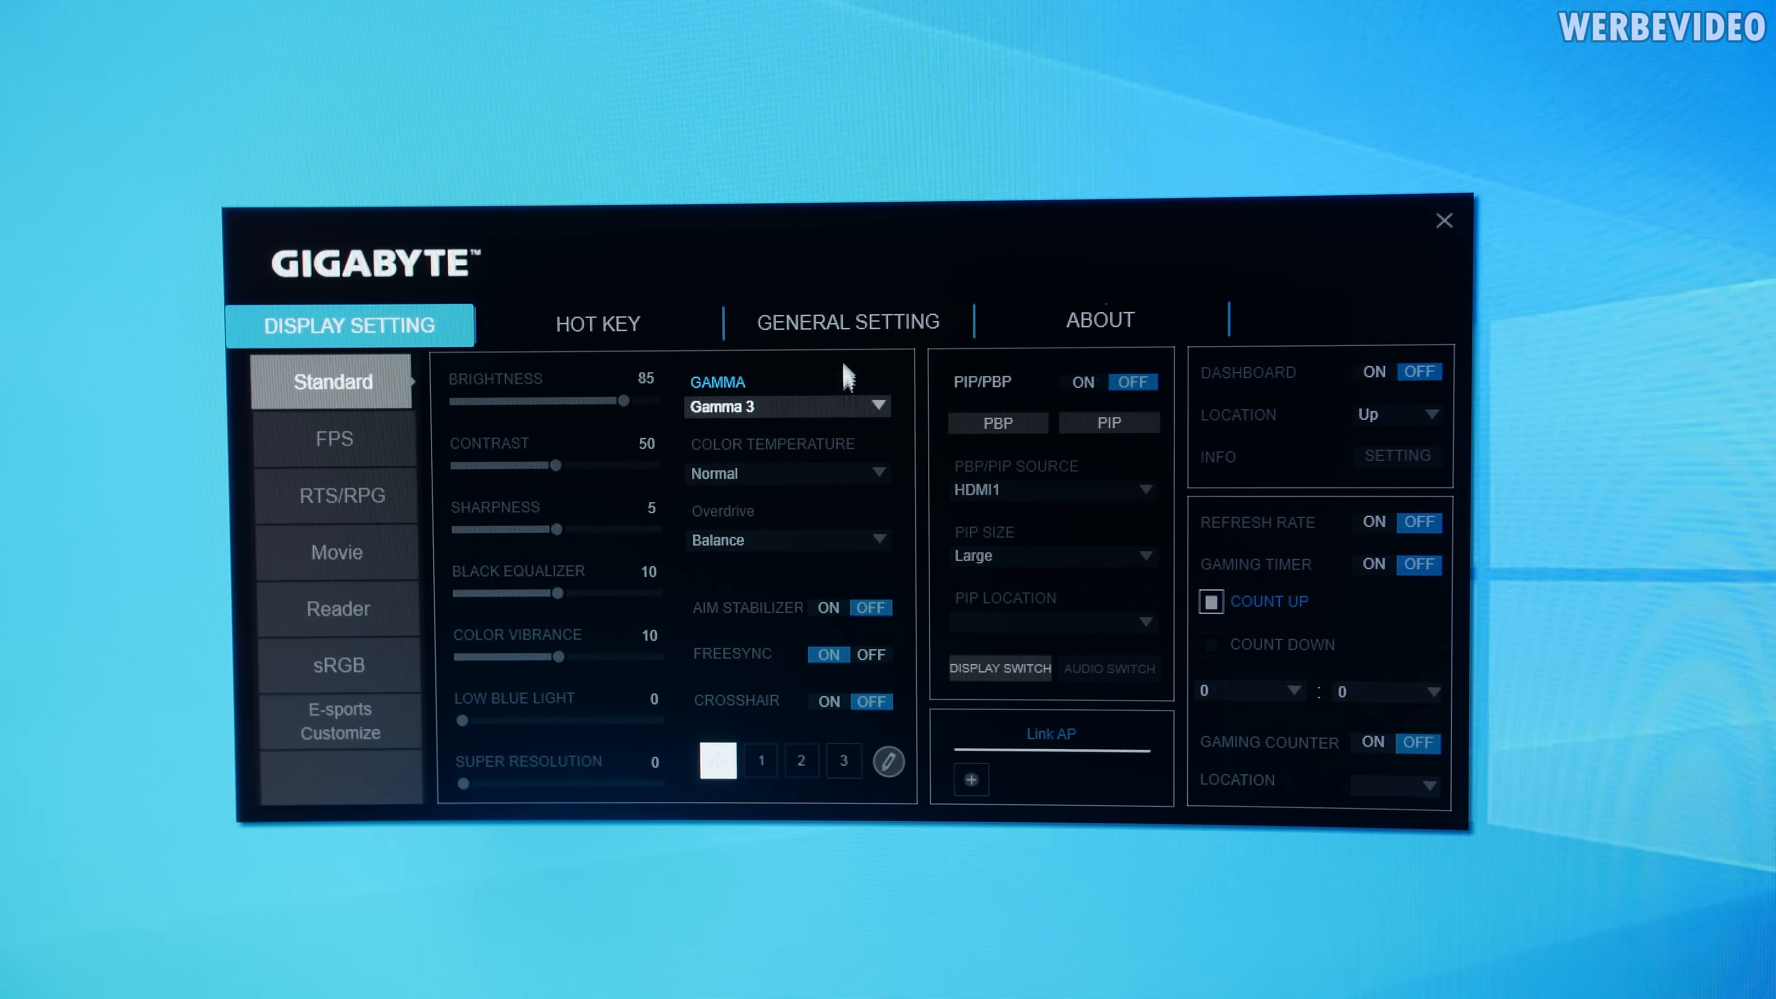
# Adjust the Standard profile's Brightness slider down to 67 and back up to about 89.
pyautogui.click(847, 323)
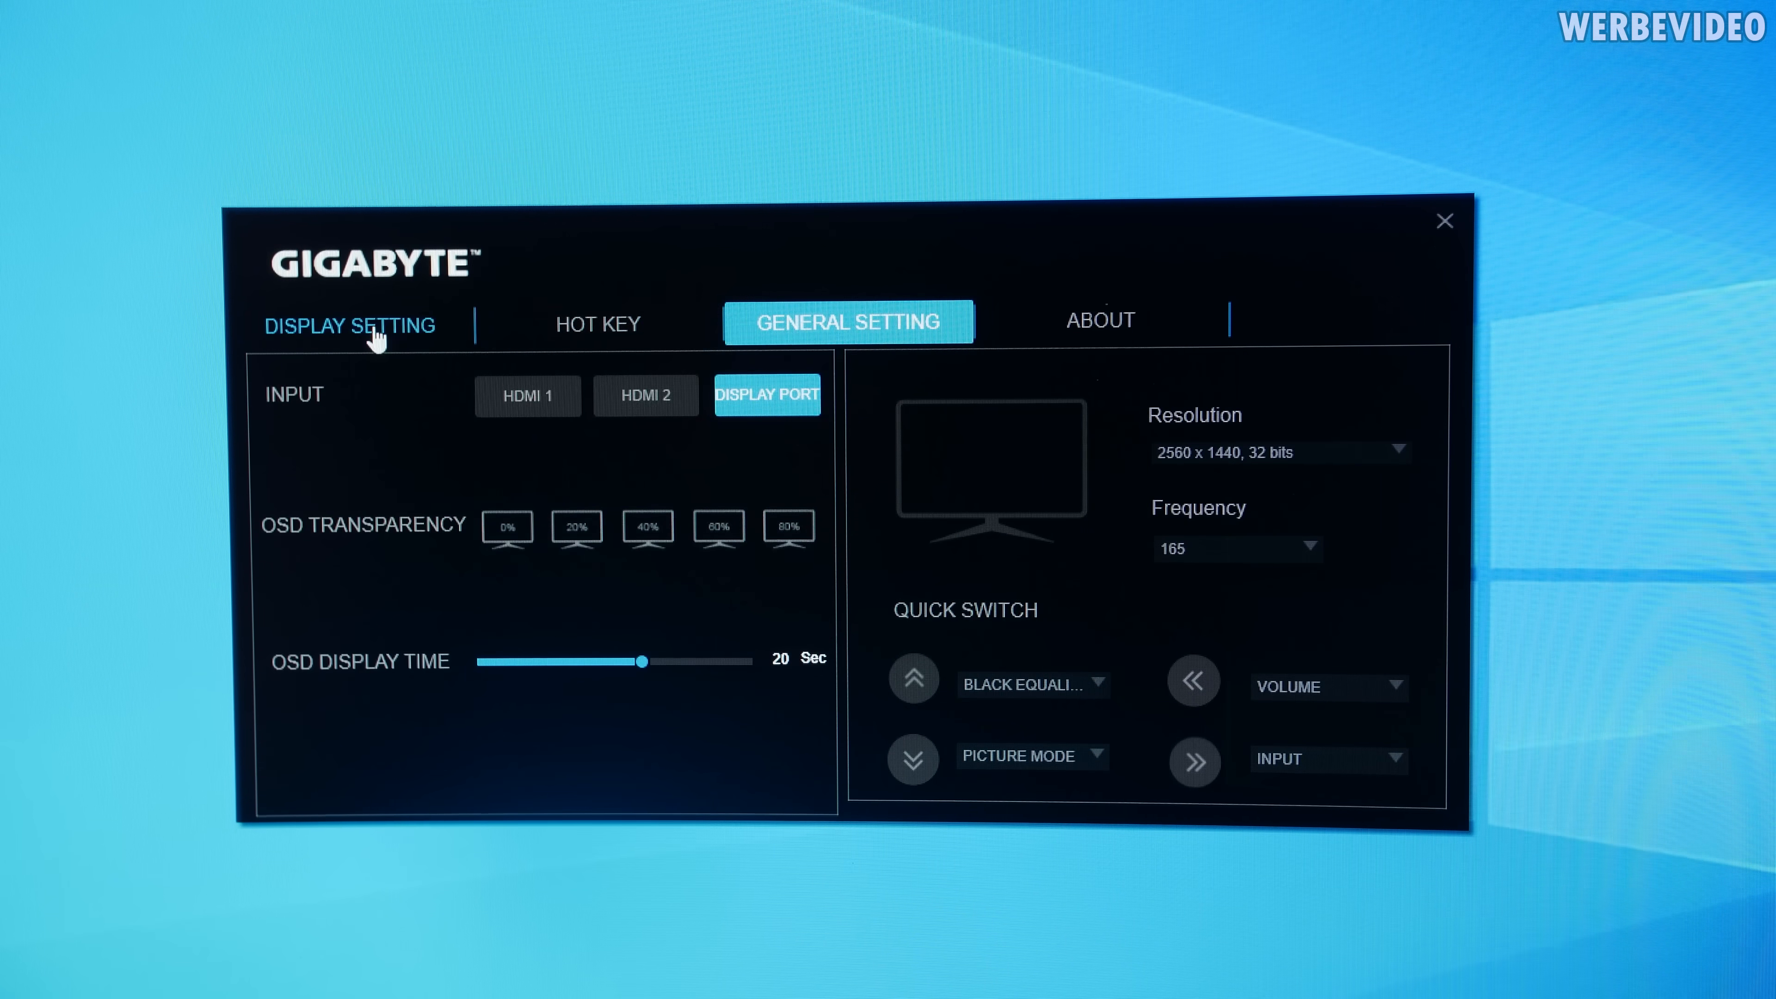
pyautogui.click(350, 325)
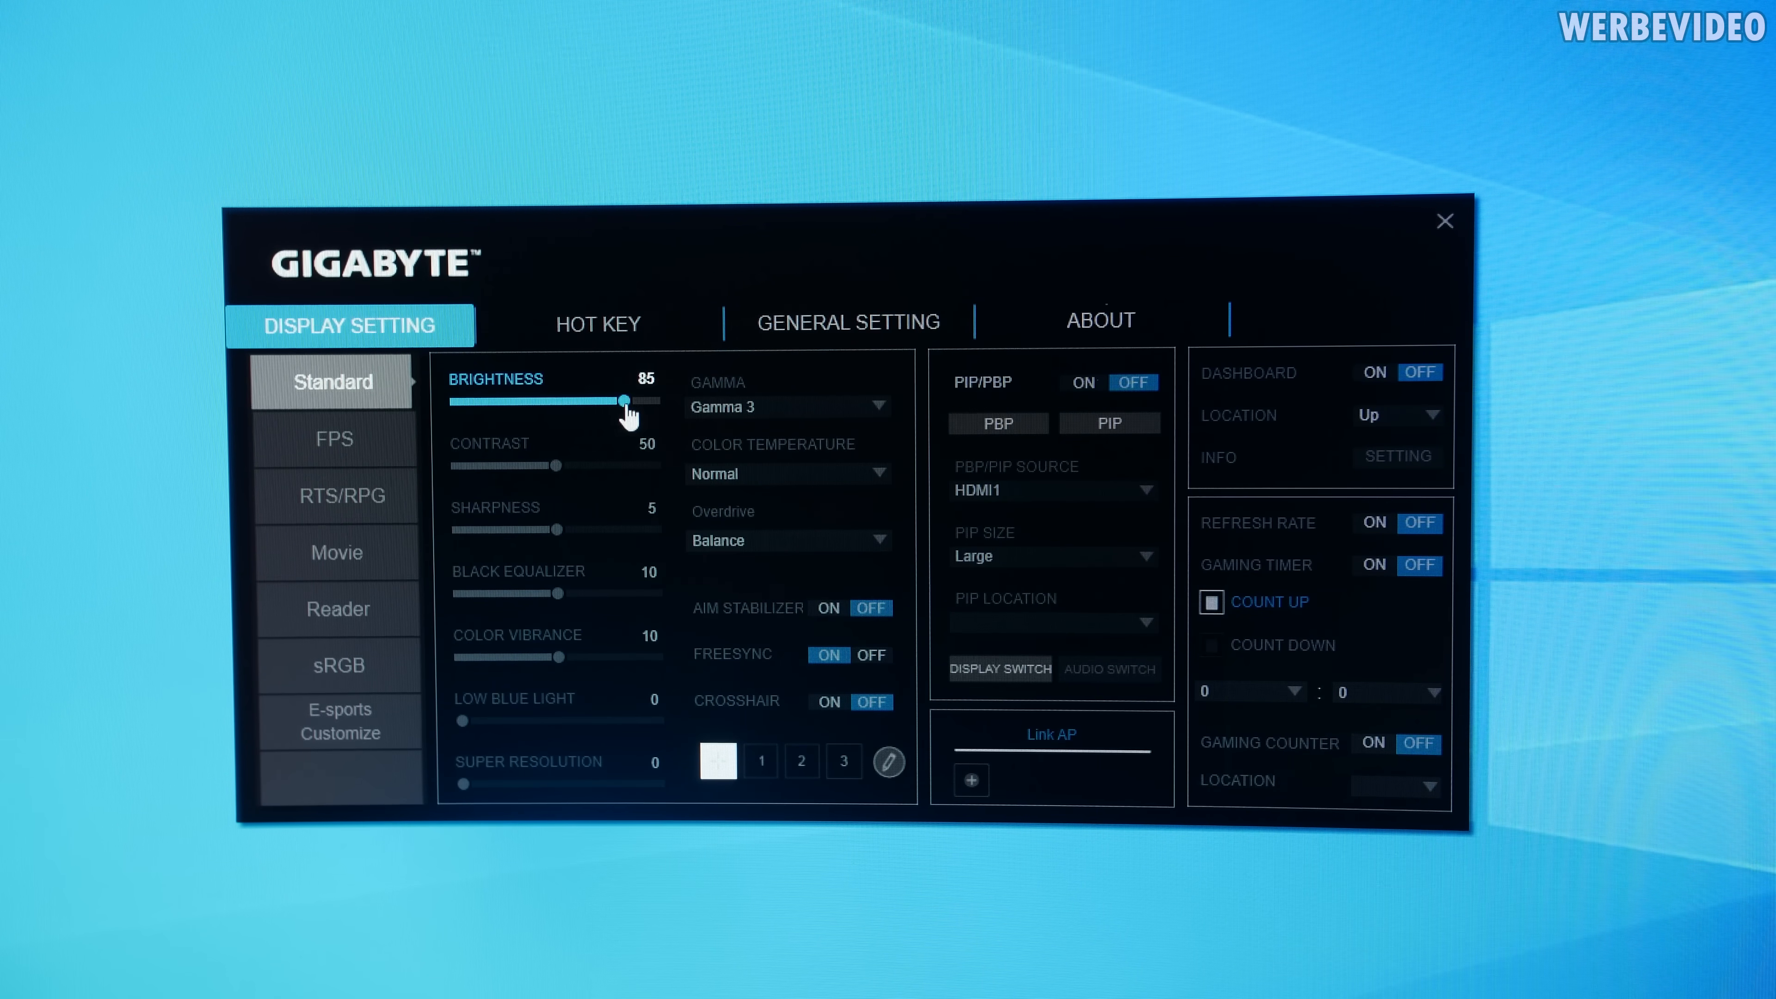
pyautogui.moveTo(619, 401); pyautogui.dragTo(585, 401)
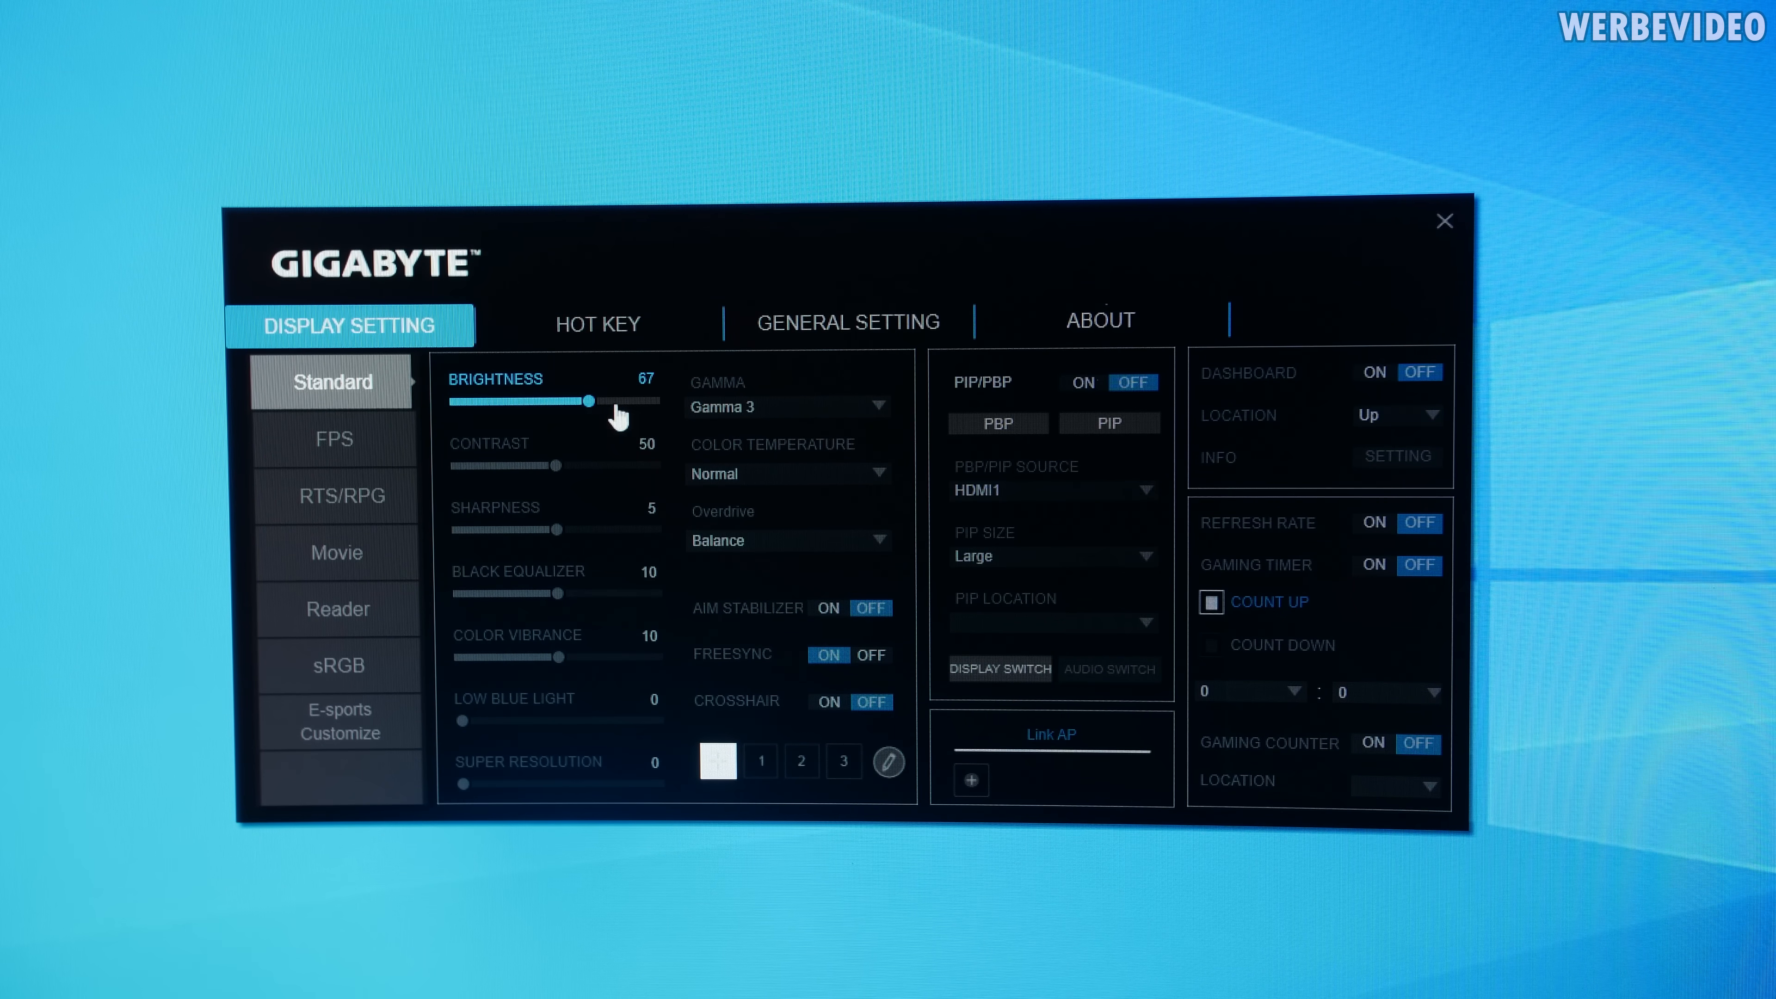
pyautogui.moveTo(586, 400); pyautogui.dragTo(632, 400)
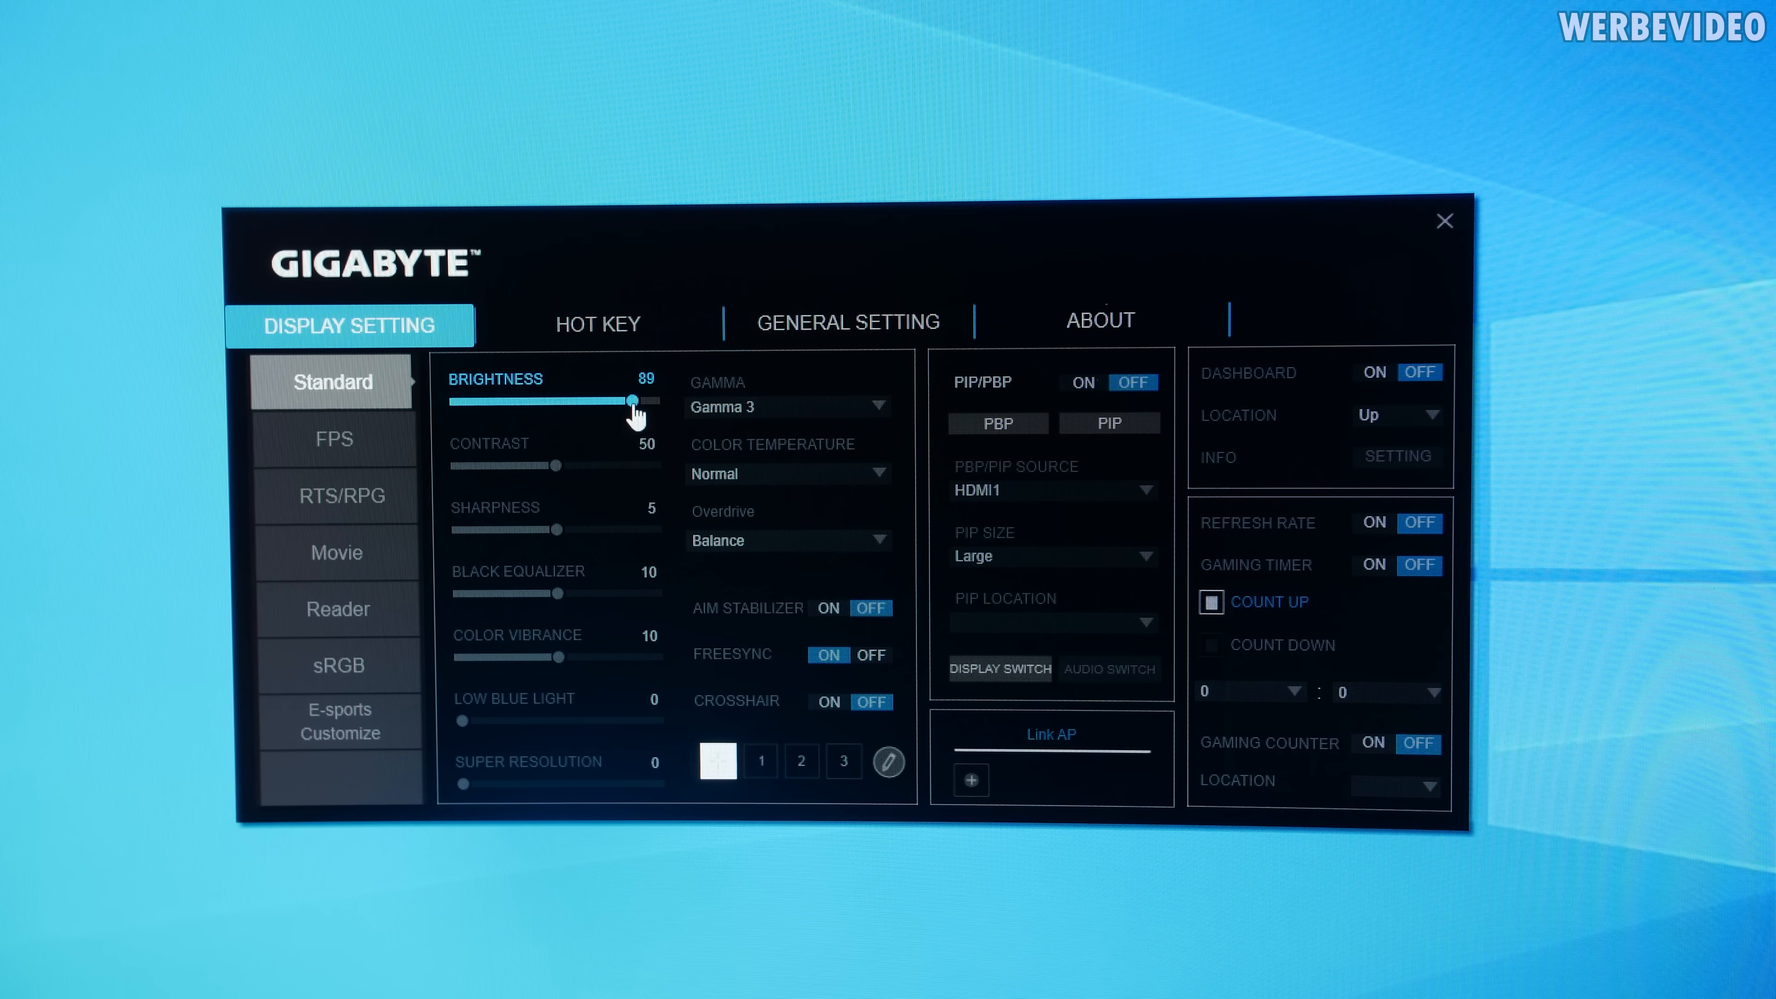
pyautogui.moveTo(631, 400); pyautogui.dragTo(626, 400)
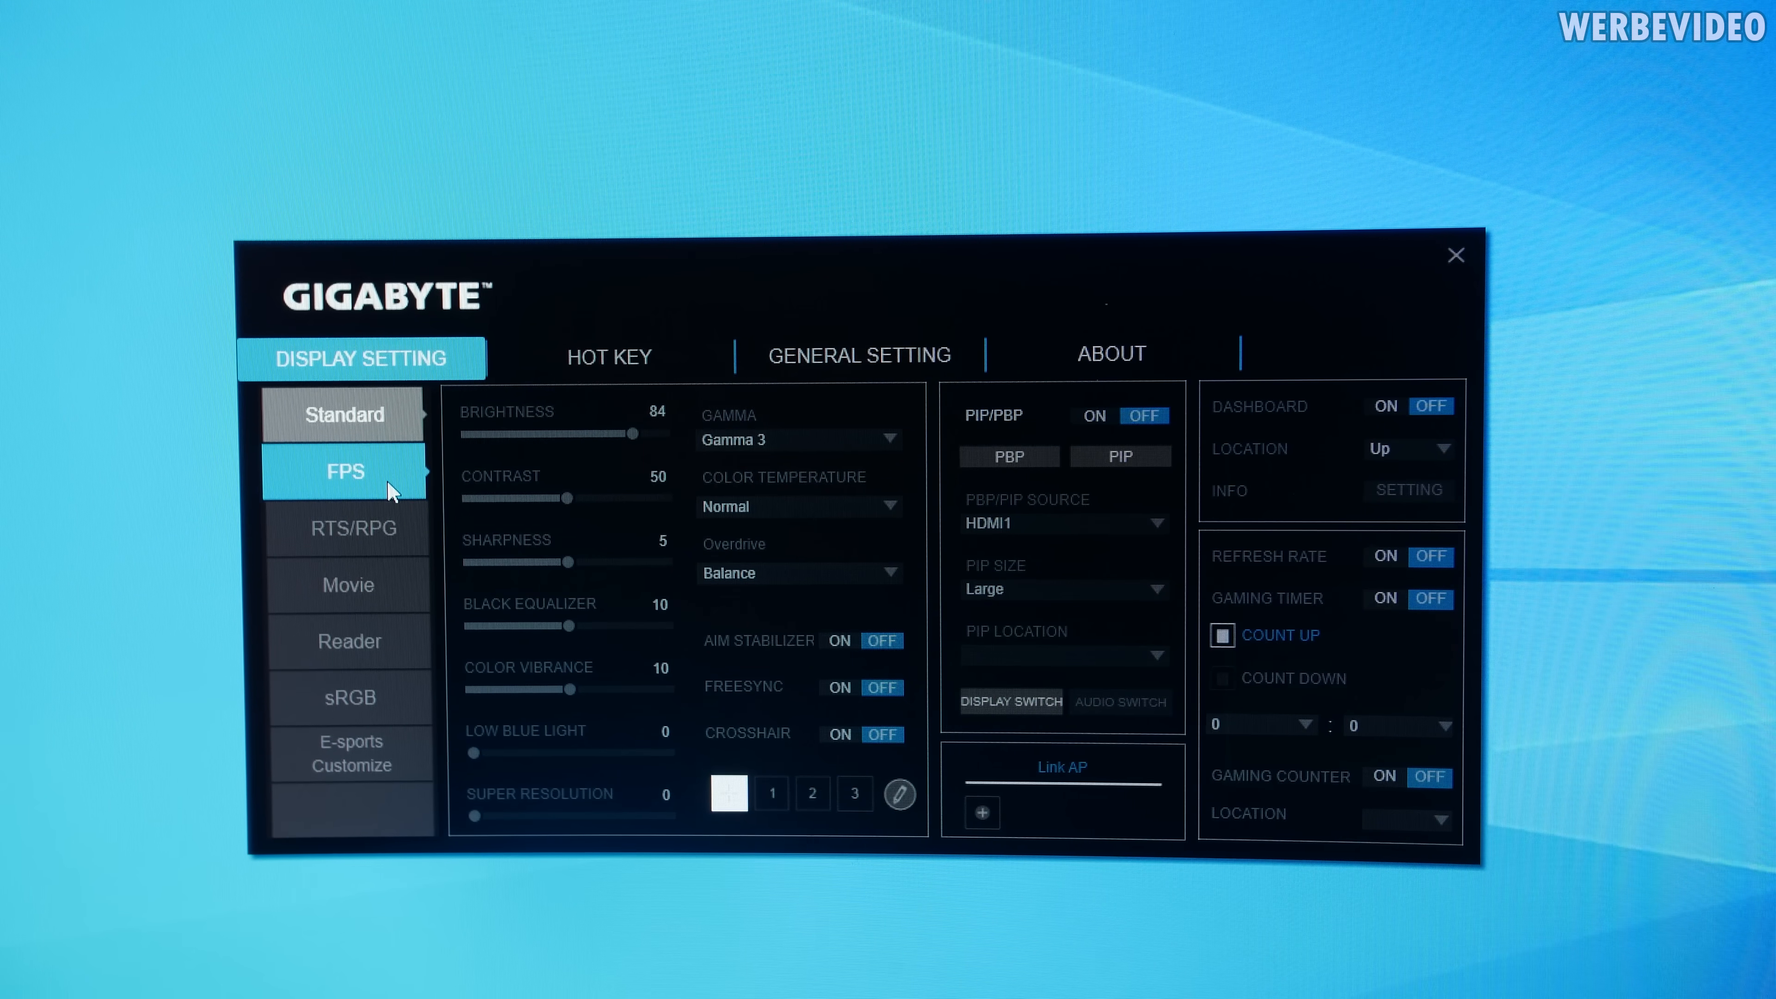
# Switch through the FPS and Movie picture profiles, then return to Standard.
pyautogui.click(345, 471)
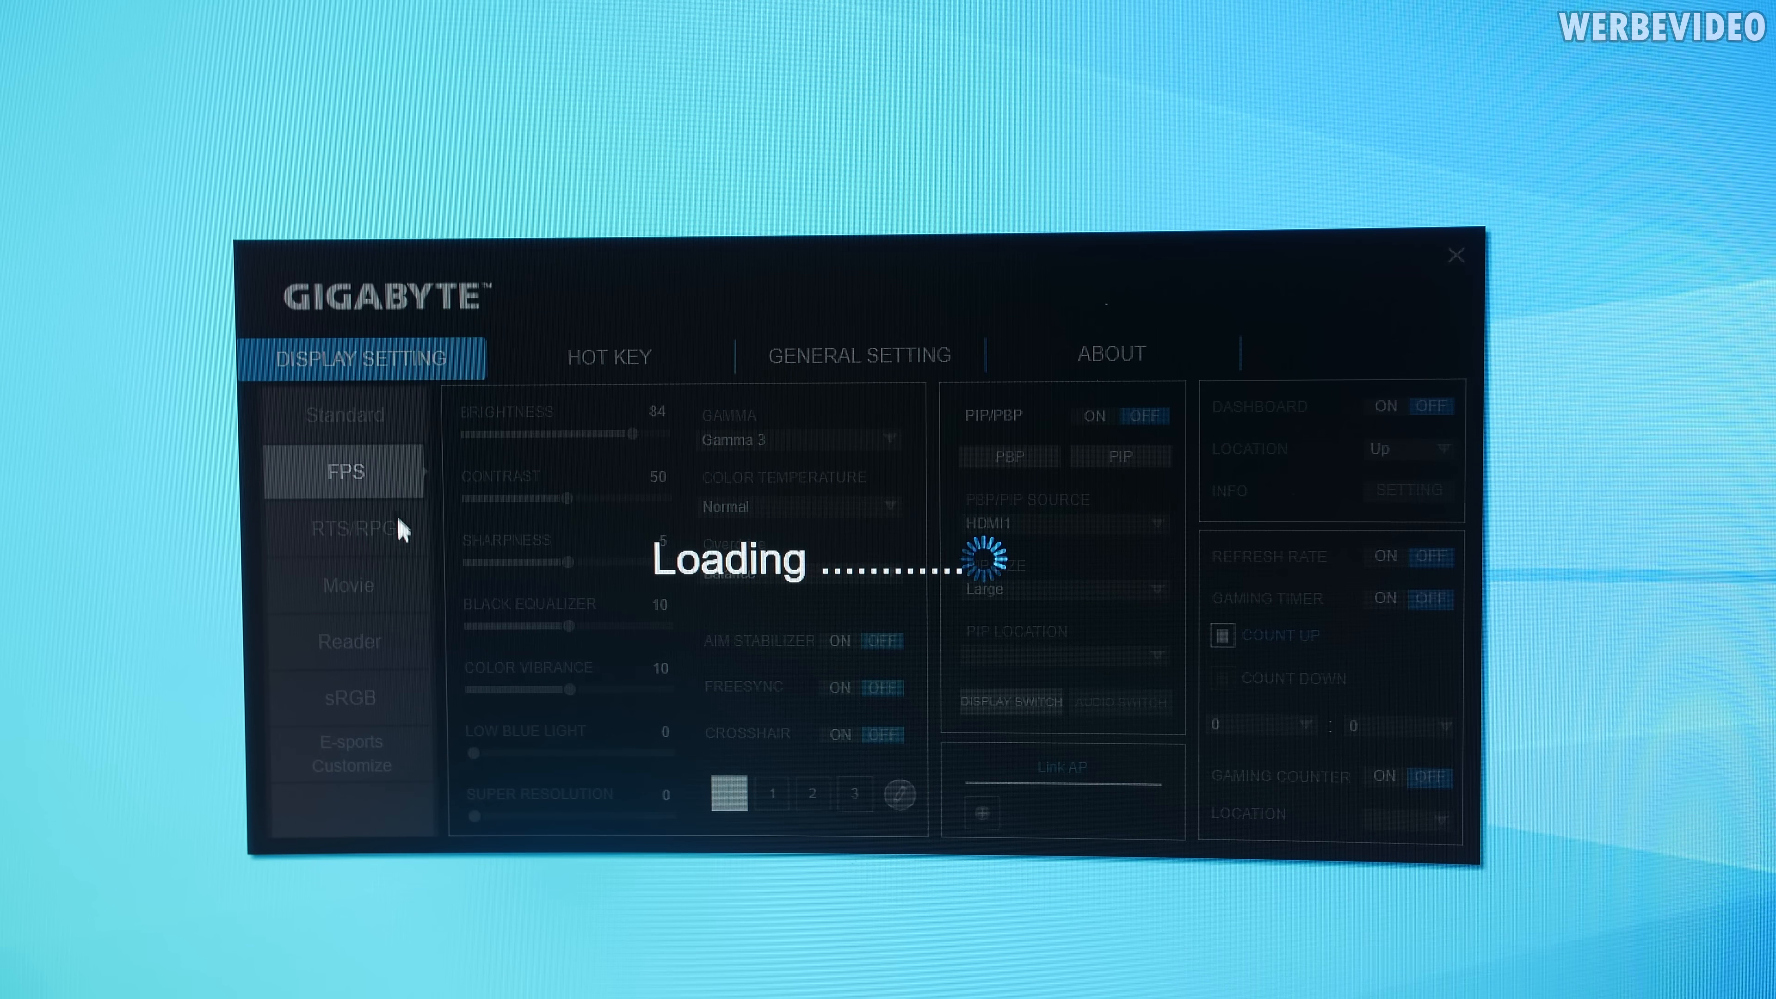
pyautogui.moveTo(379, 620)
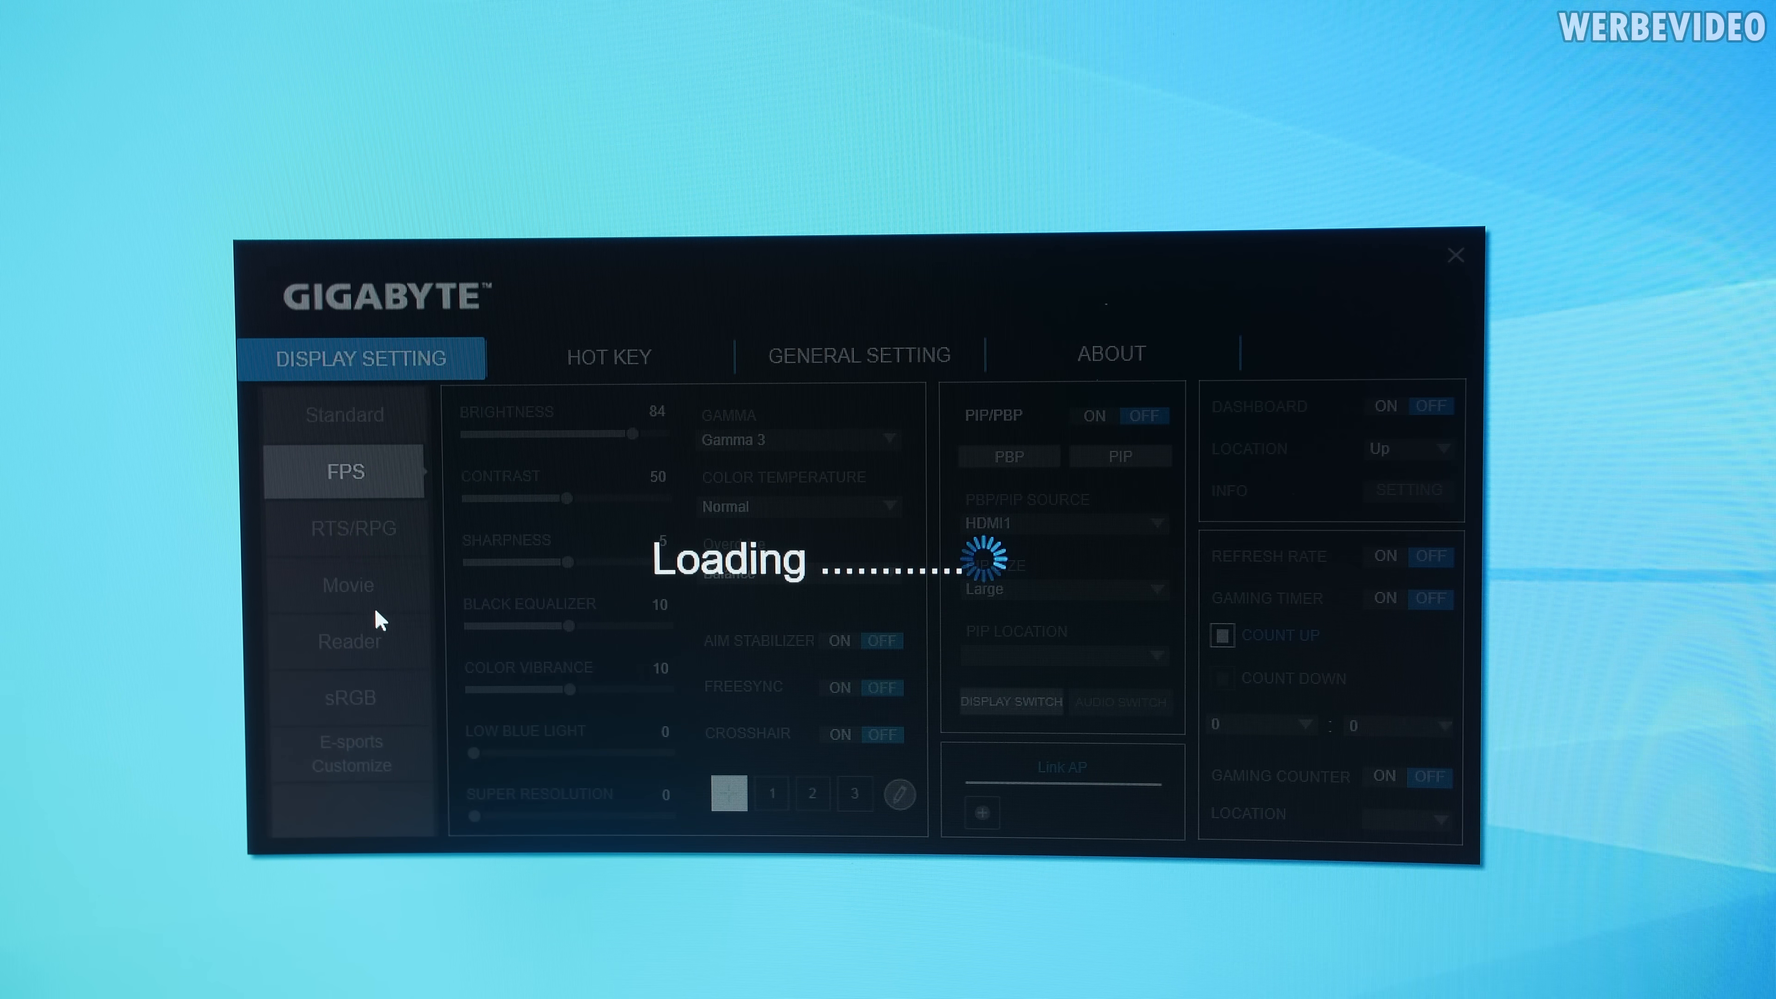
pyautogui.click(347, 585)
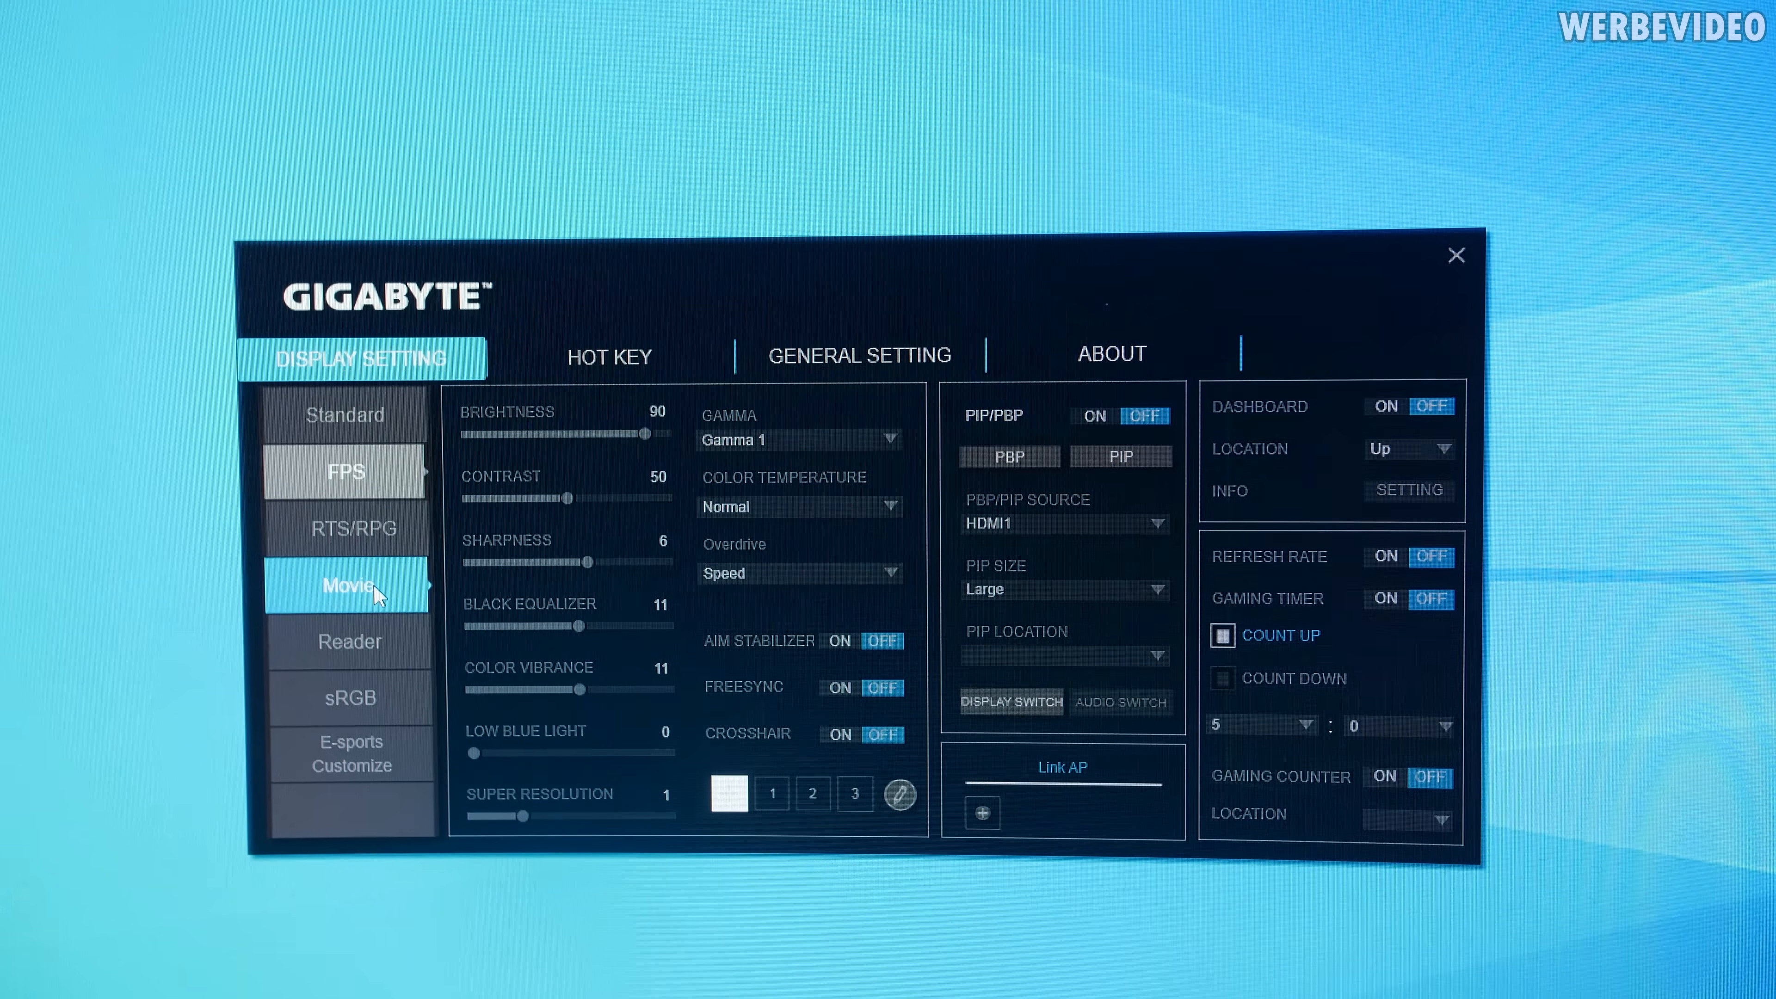
pyautogui.click(345, 585)
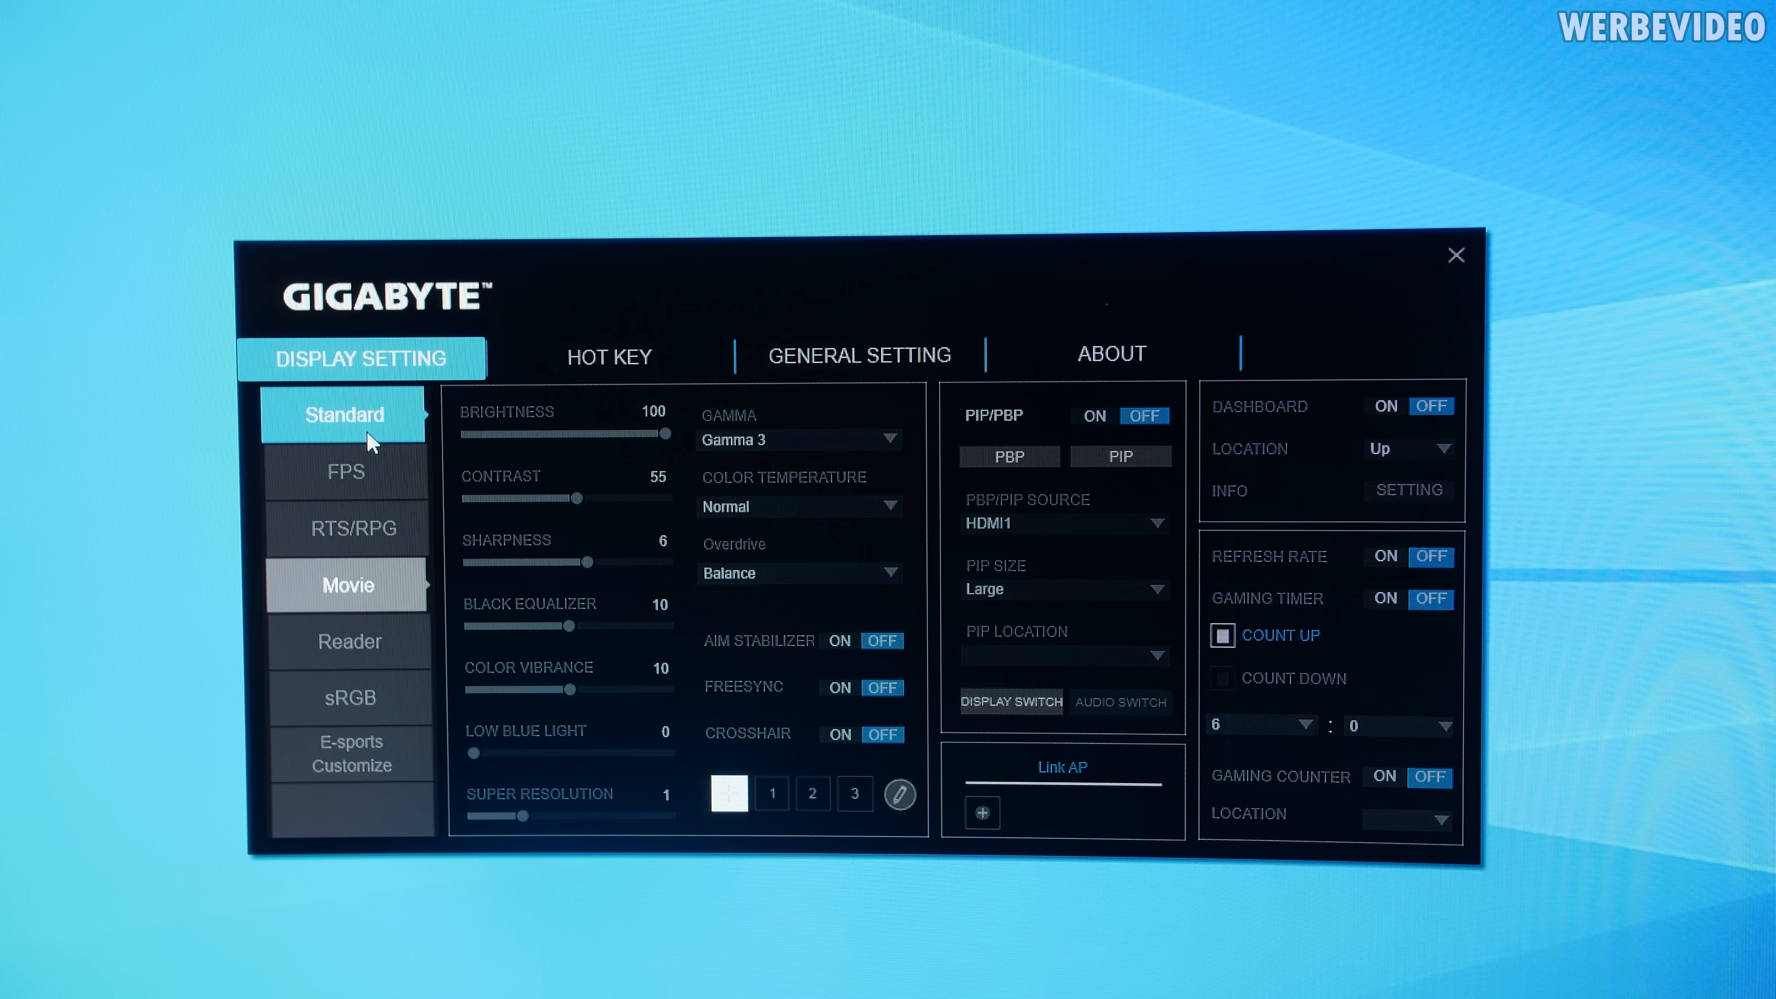
pyautogui.click(344, 414)
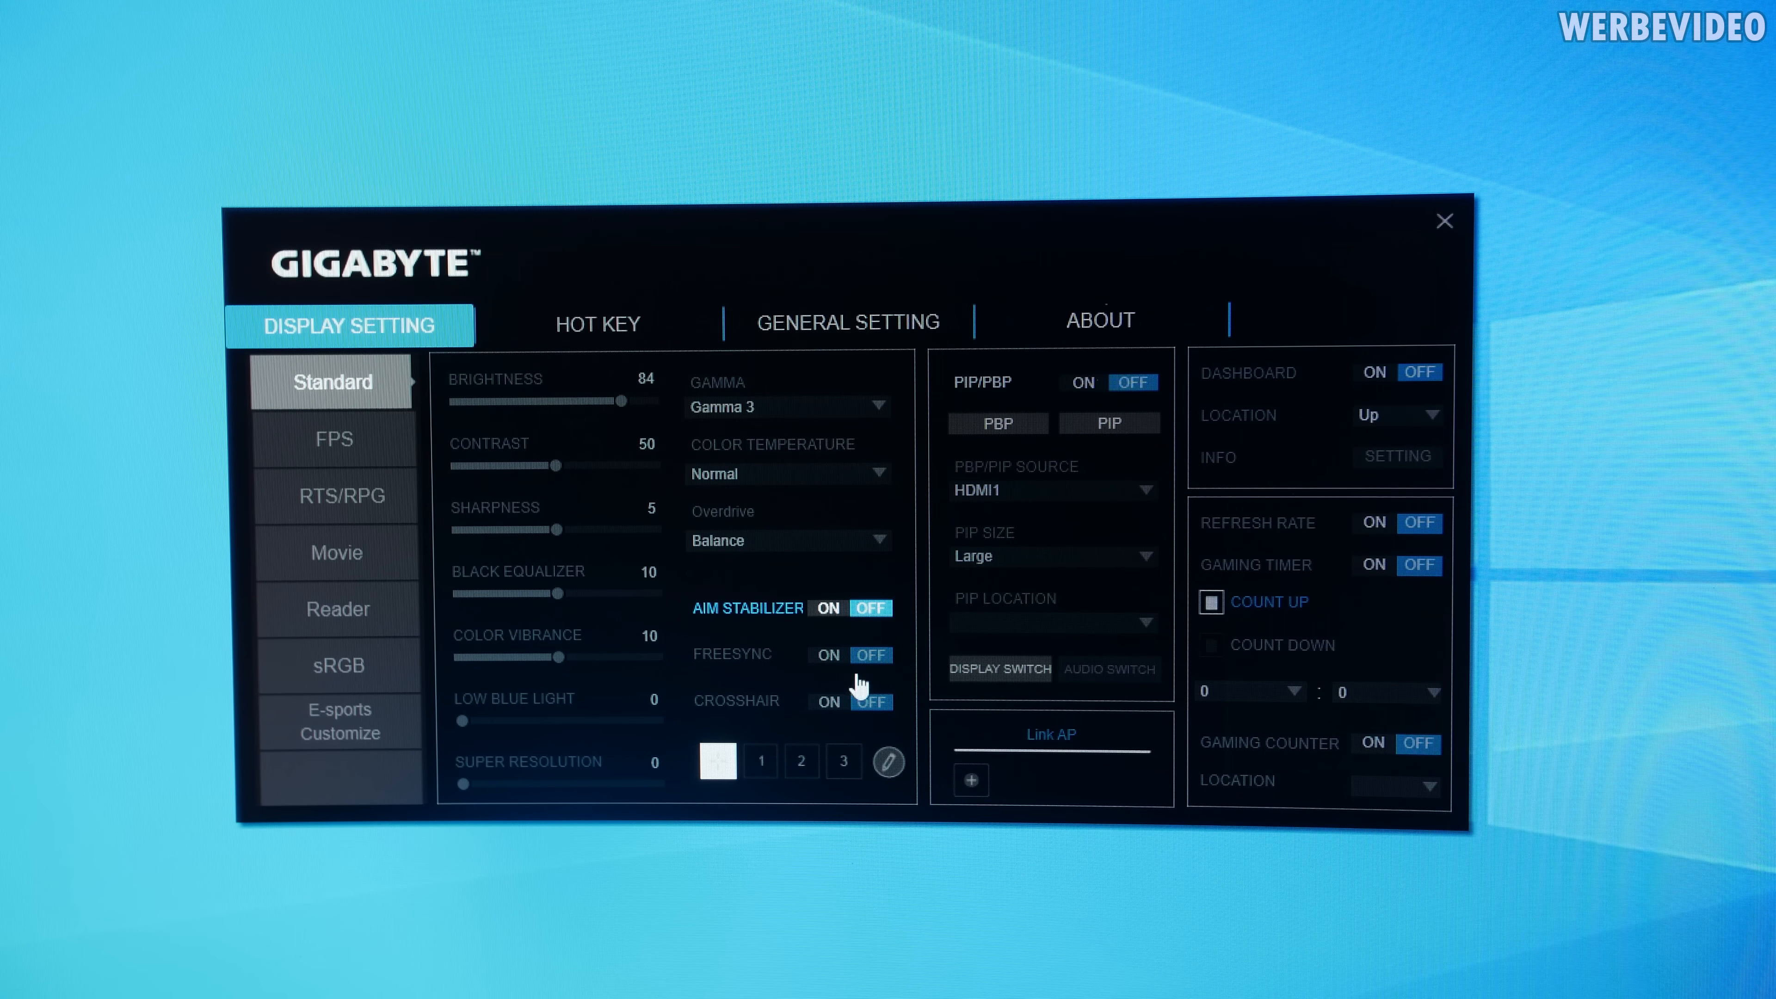
pyautogui.moveTo(776, 842)
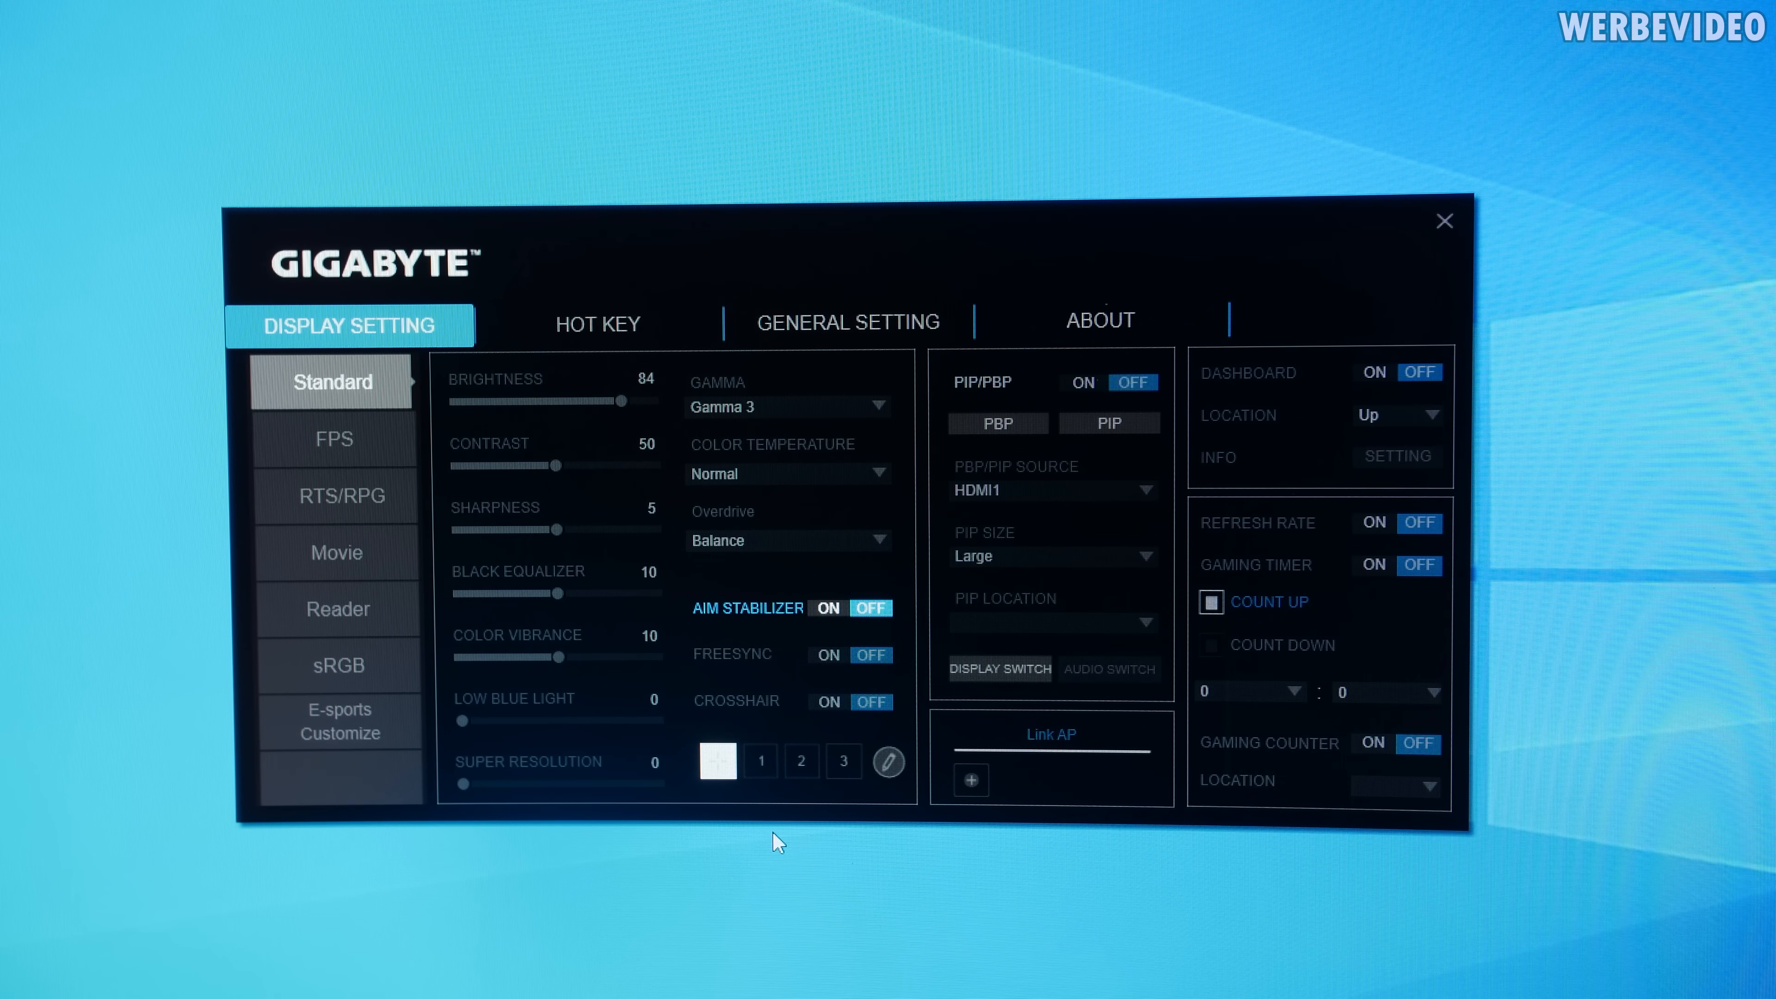
pyautogui.moveTo(851, 707)
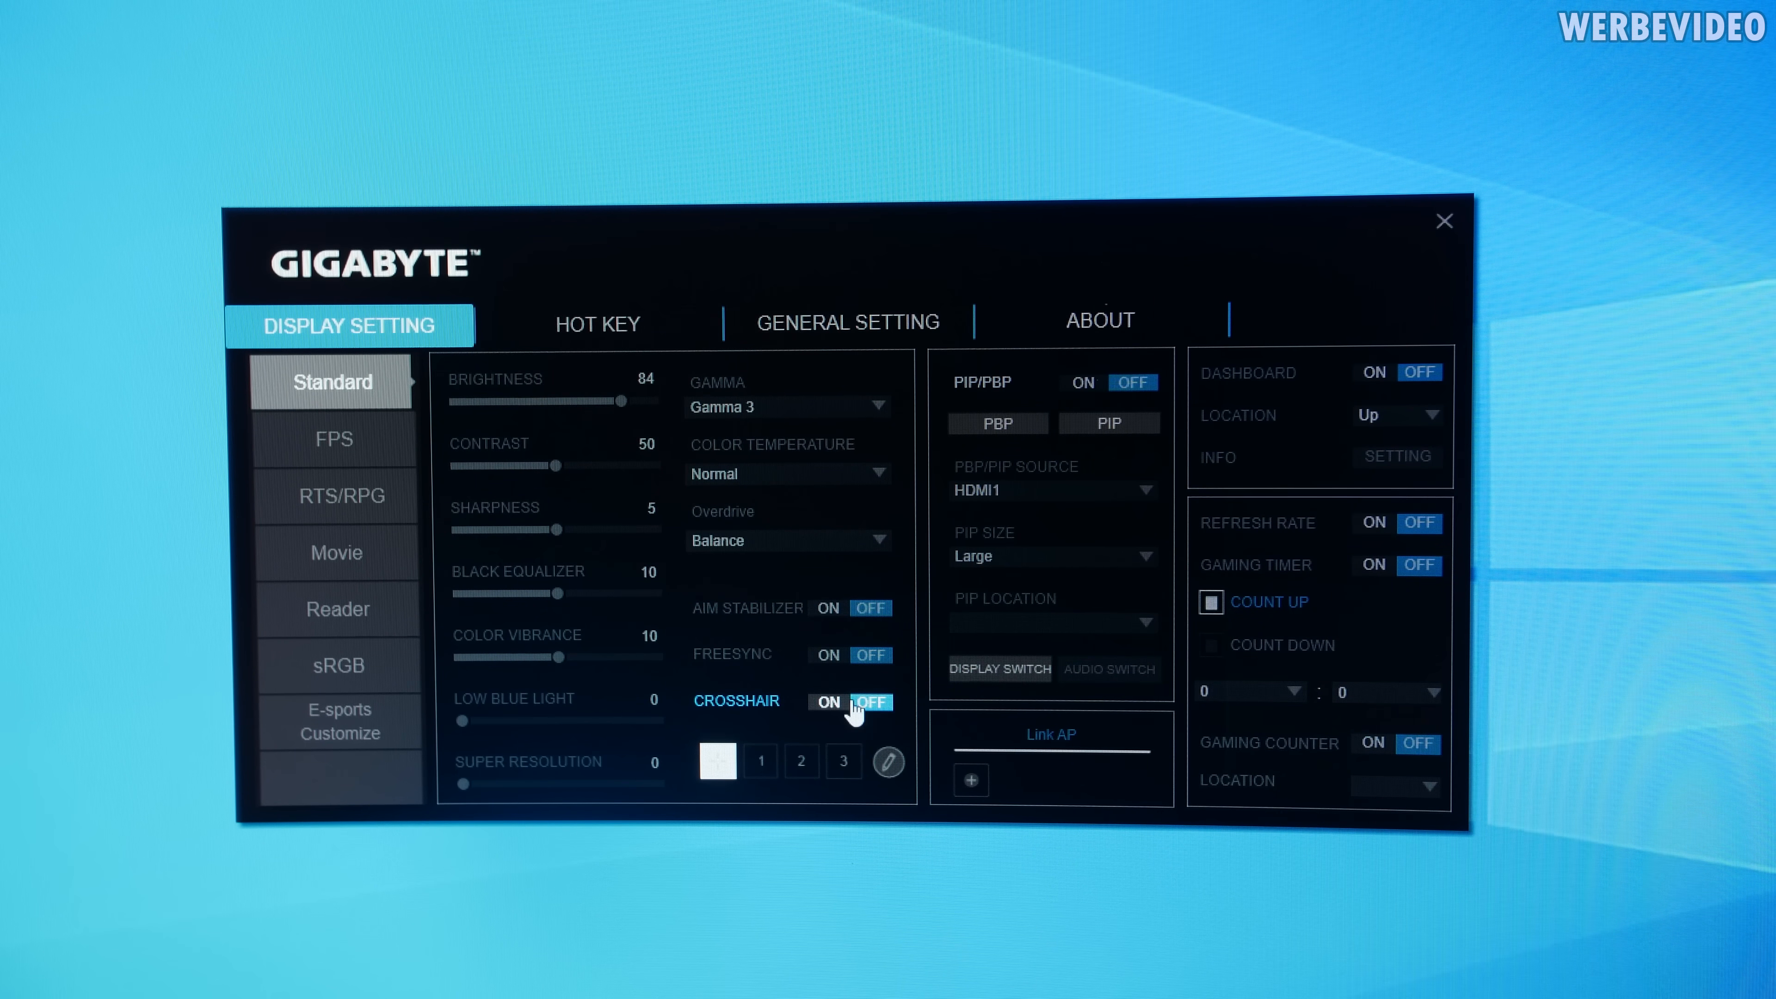
# Enable the CROSSHAIR overlay toggle in Display Setting.
pyautogui.click(827, 702)
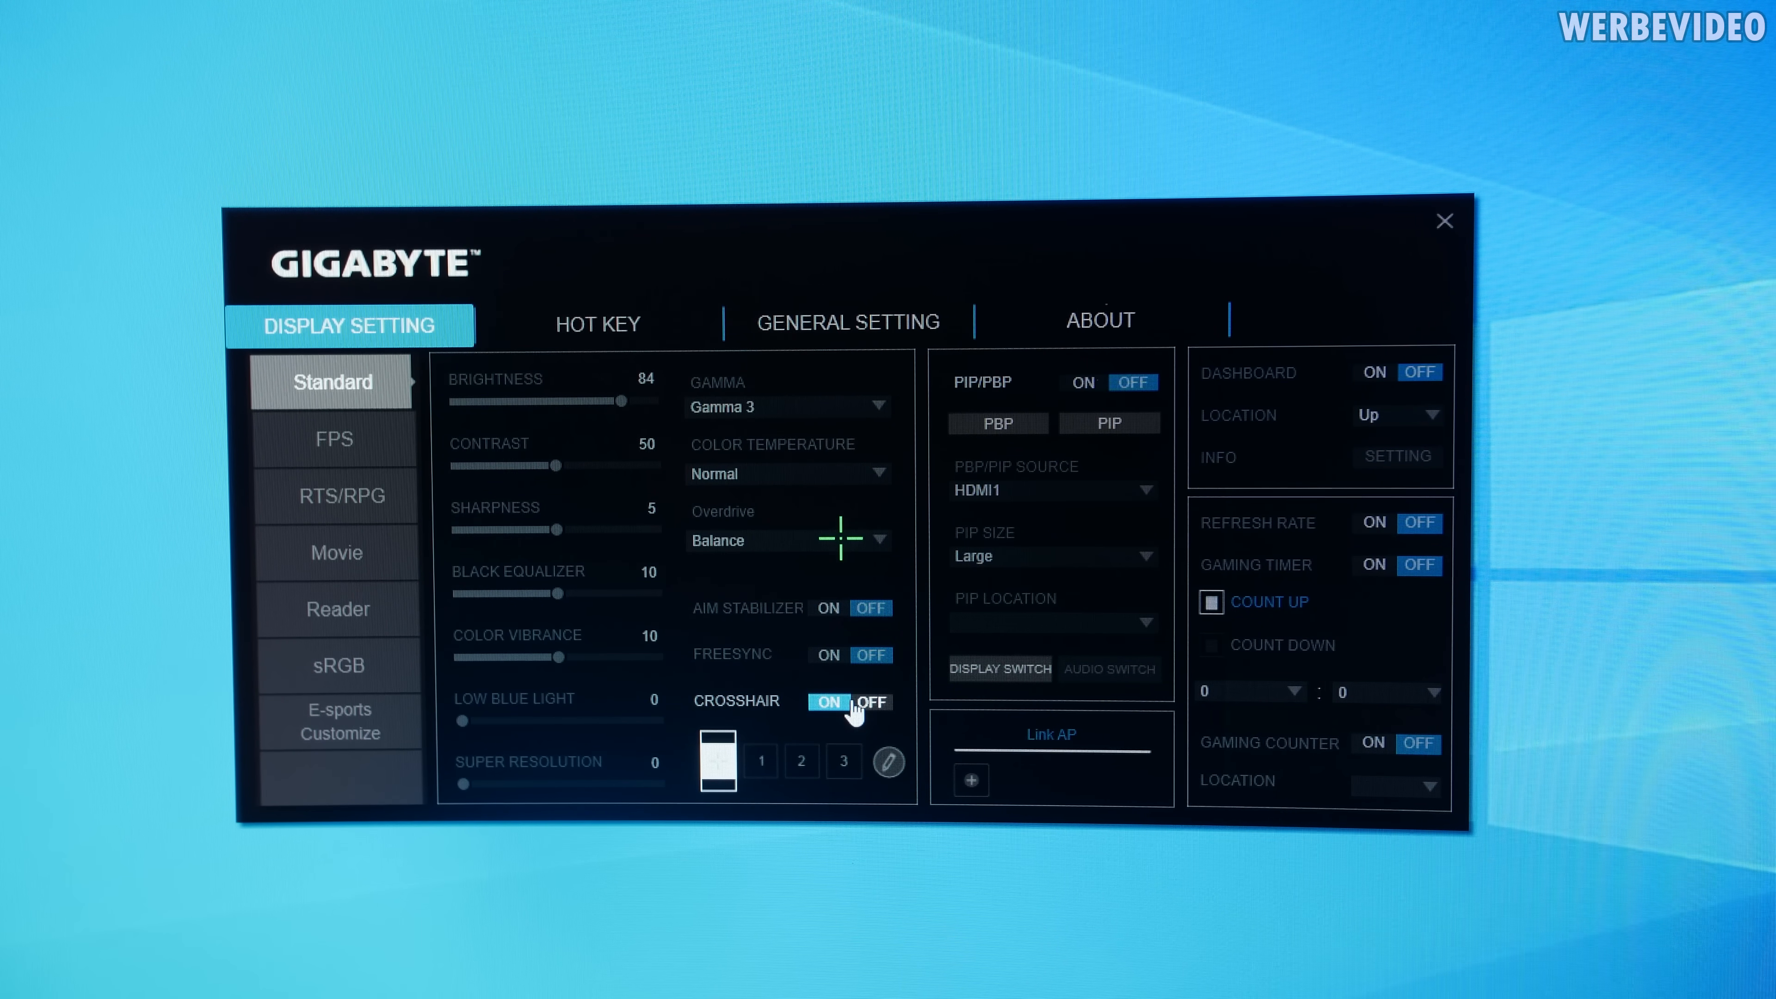